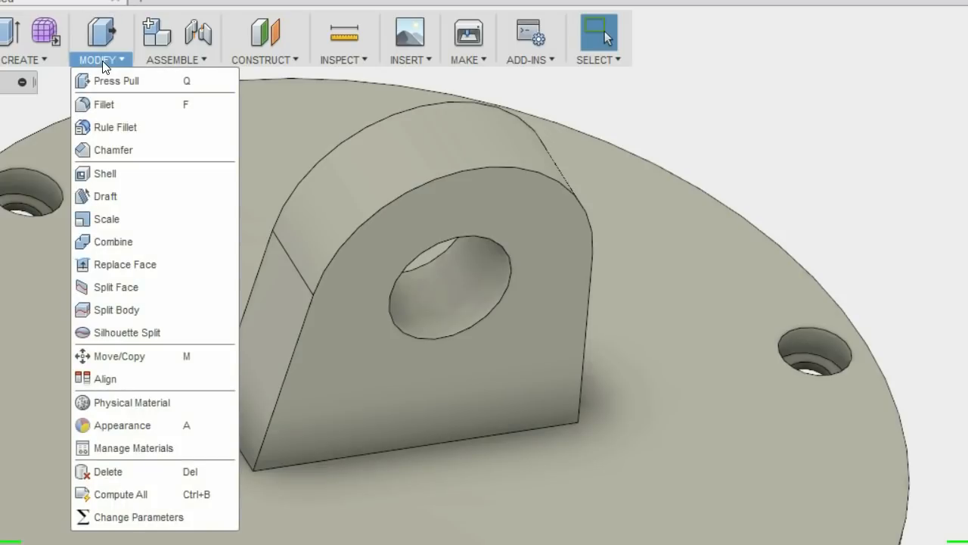
mouse_move(115, 127)
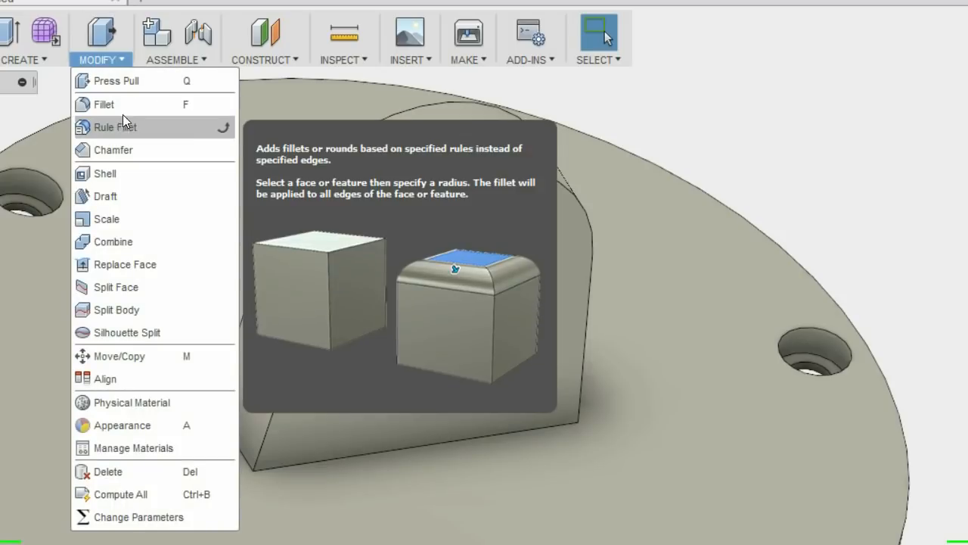
Fillet both long bracket-to-base edges at 3 mm and confirm.
left_click(103, 105)
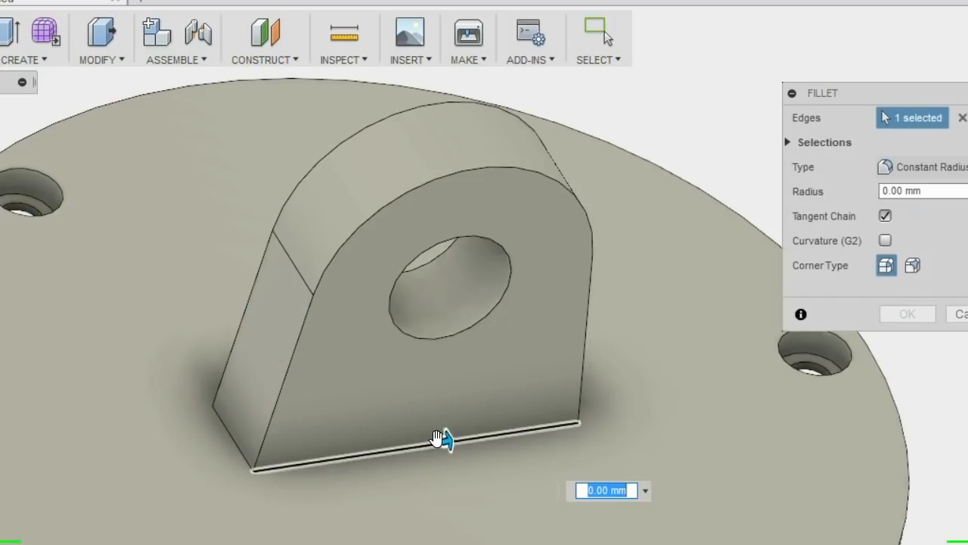
type("3")
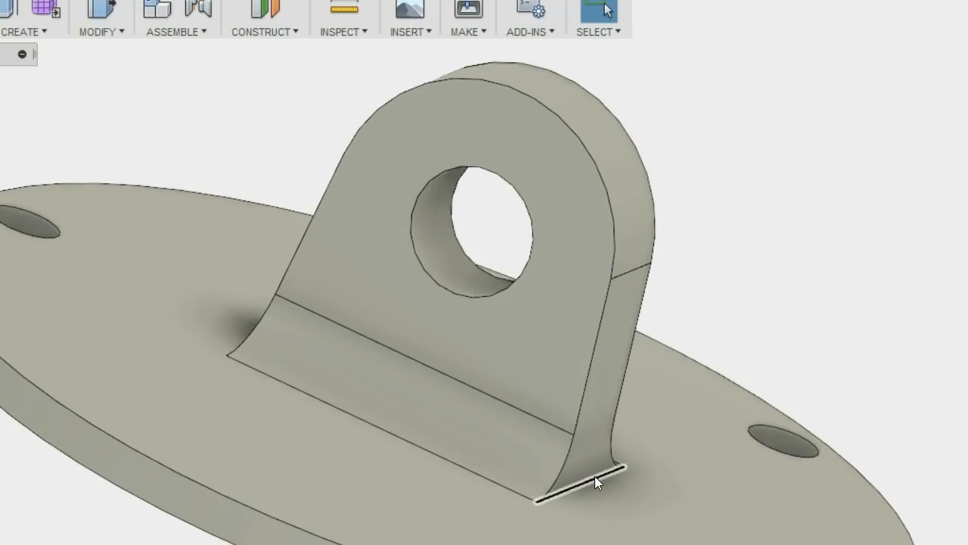
left_click(579, 477)
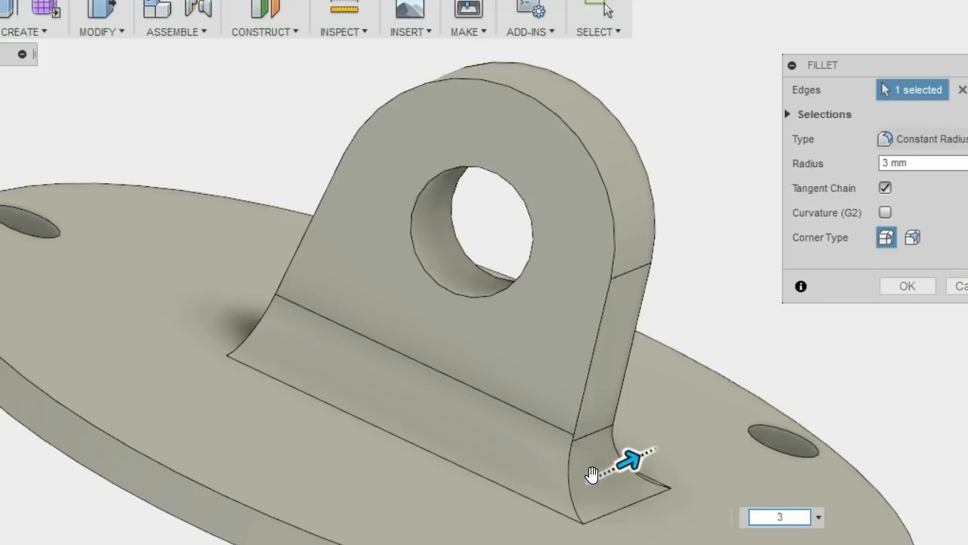
left_click(152, 124)
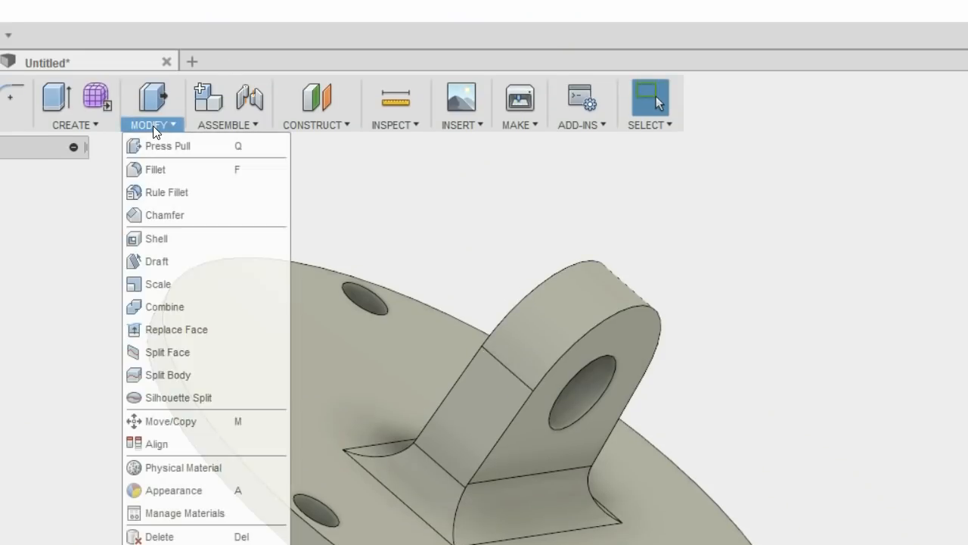
Chamfer the eyelet bracket's outline edge loop, trying 0.5 then settling on 0.8 mm.
left_click(164, 214)
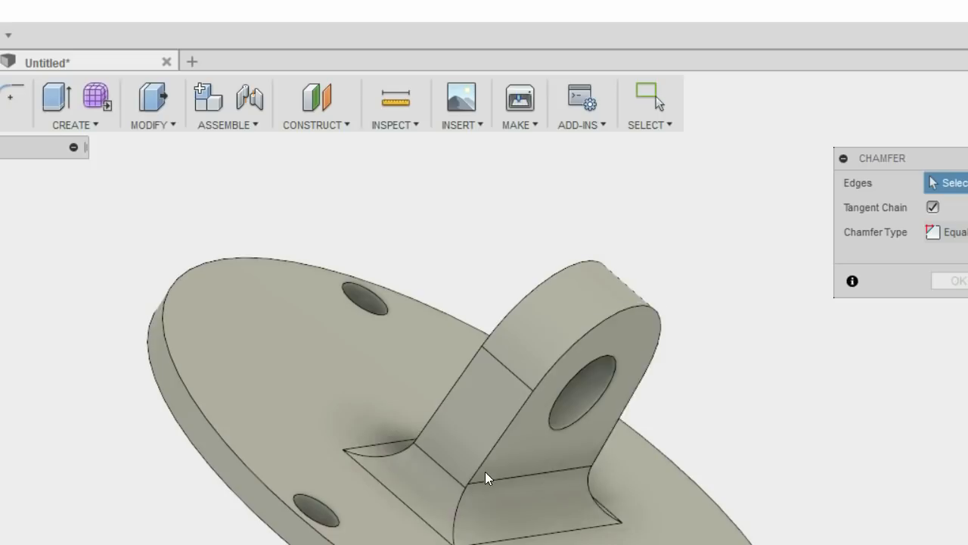
left_click(484, 462)
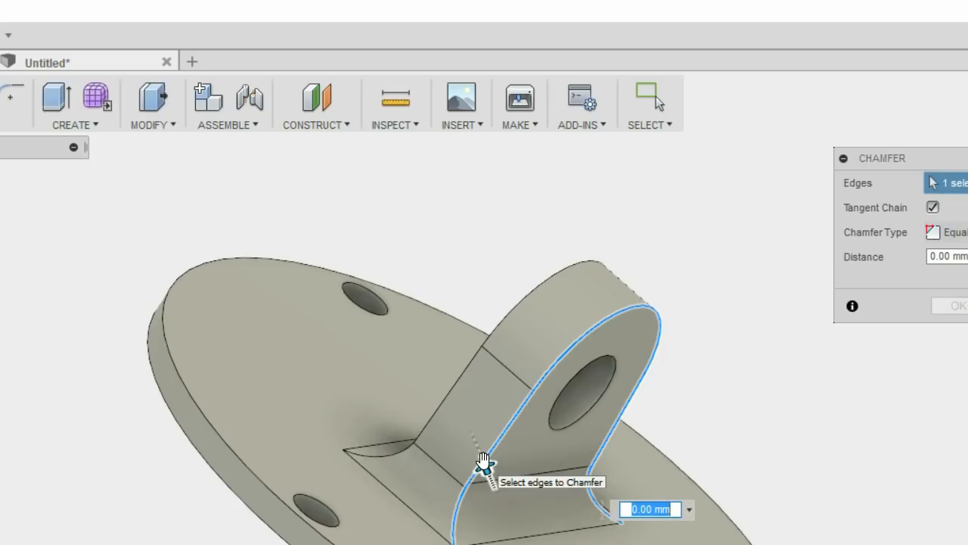
type("0.5")
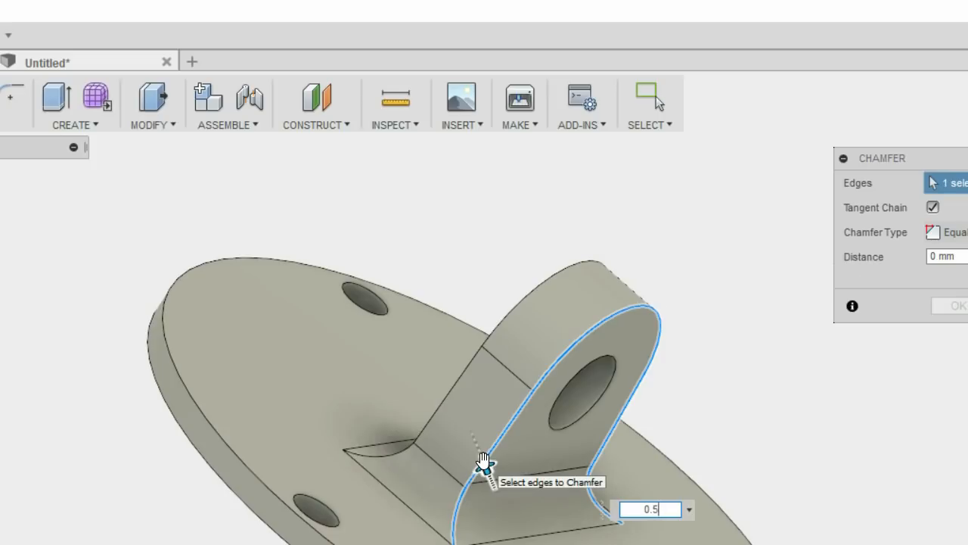
type("0.8")
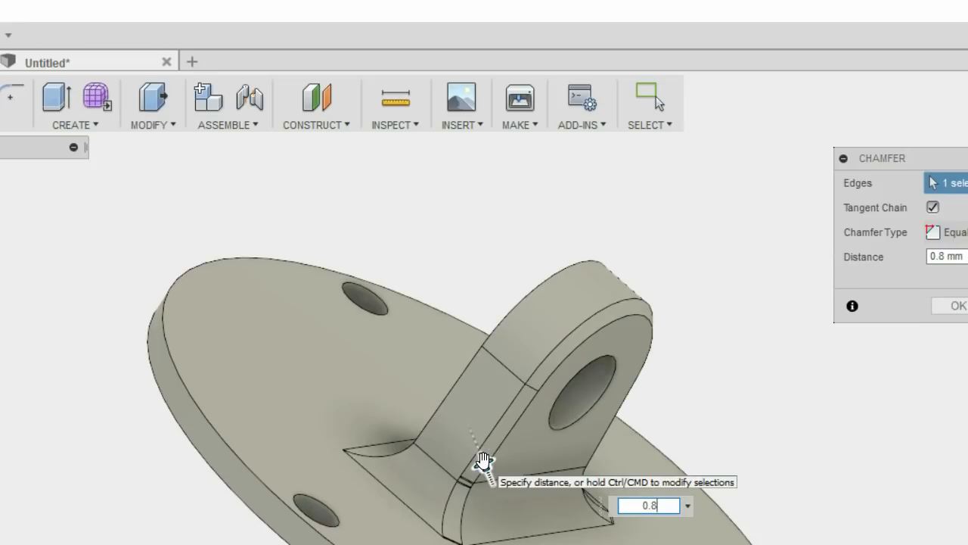
left_click(152, 98)
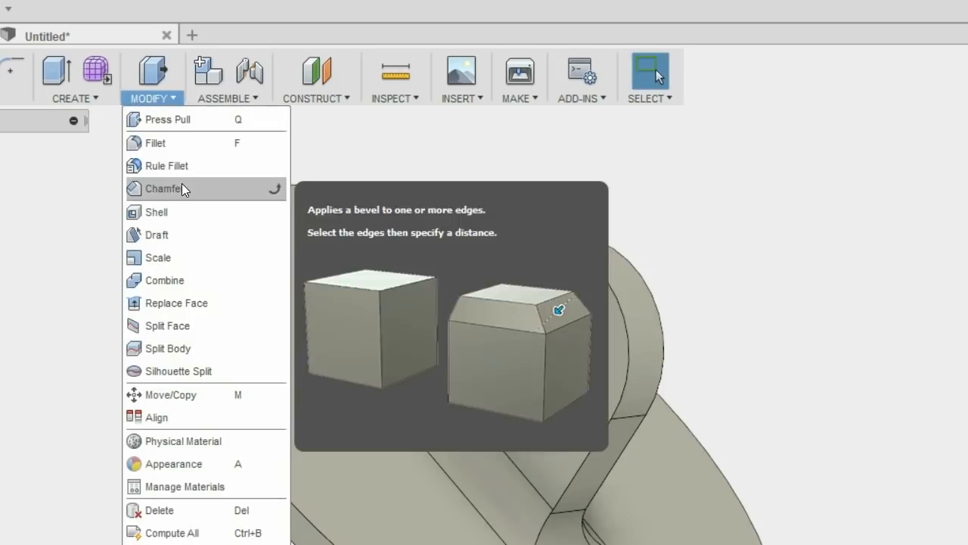
Start a 0.3 mm chamfer on the circular base's top rim edge.
left_click(161, 188)
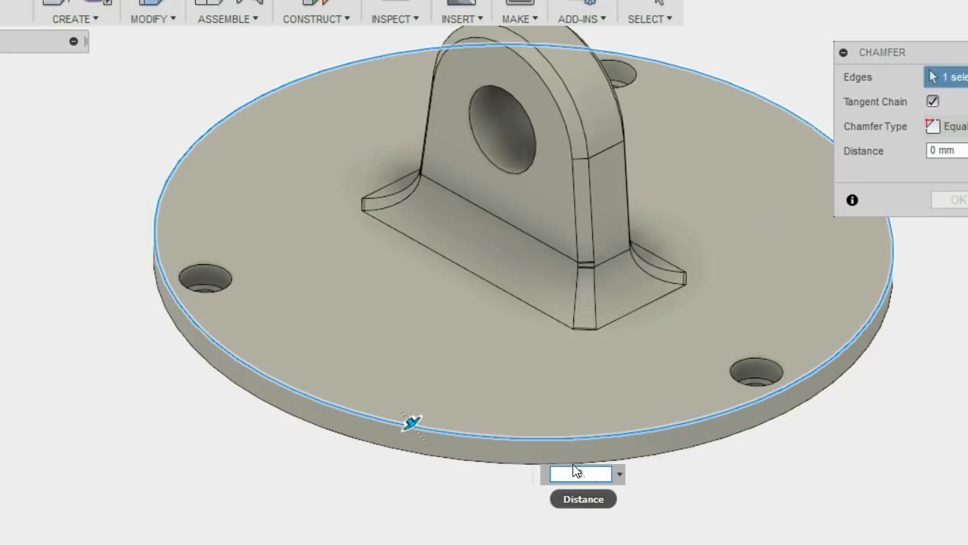
type("0.3")
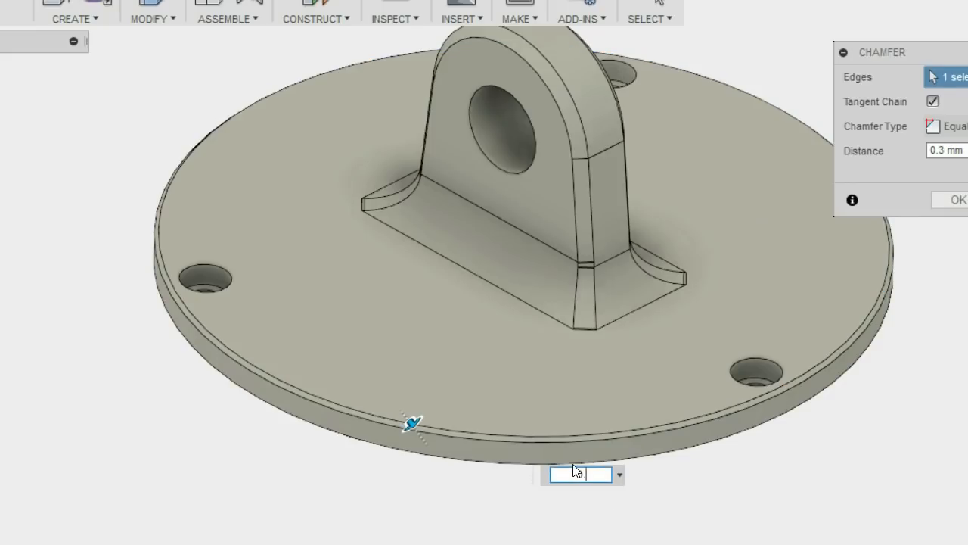